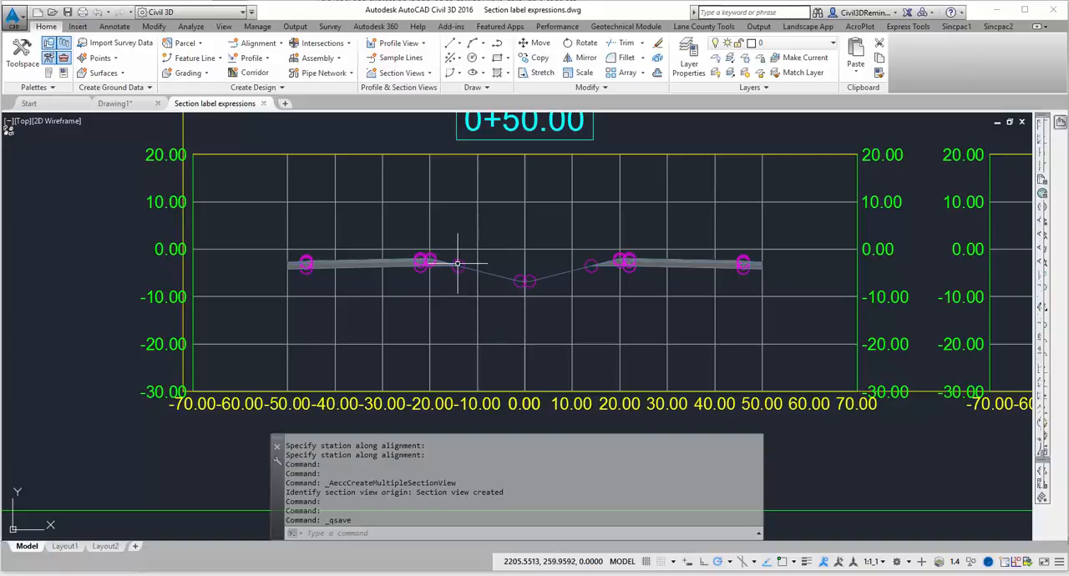
{"action": "mouse_move", "coordinate": [445, 255]}
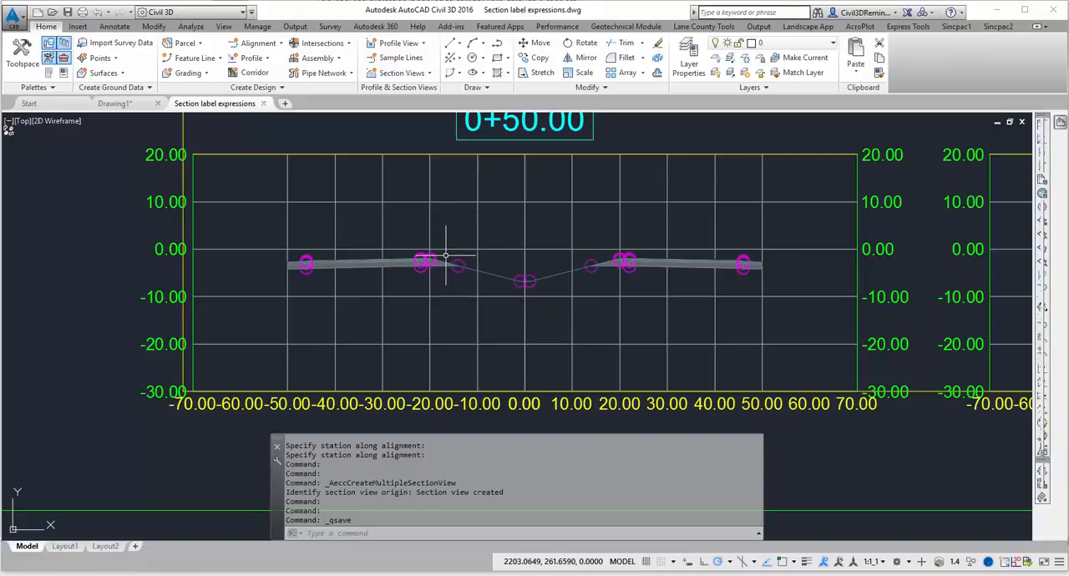
{"action": "mouse_move", "coordinate": [445, 269]}
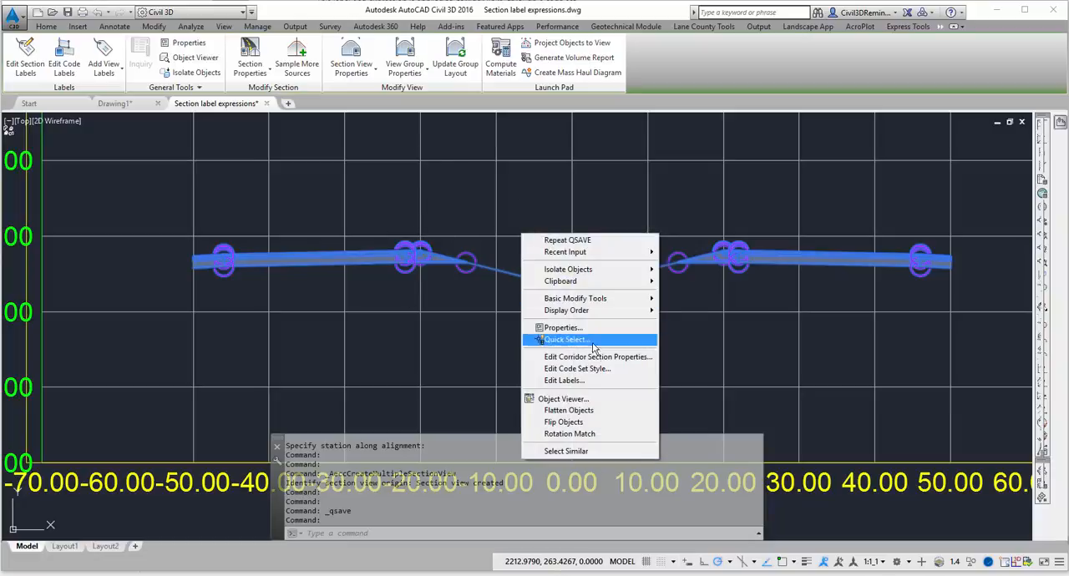
{"action": "mouse_move", "coordinate": [618, 368]}
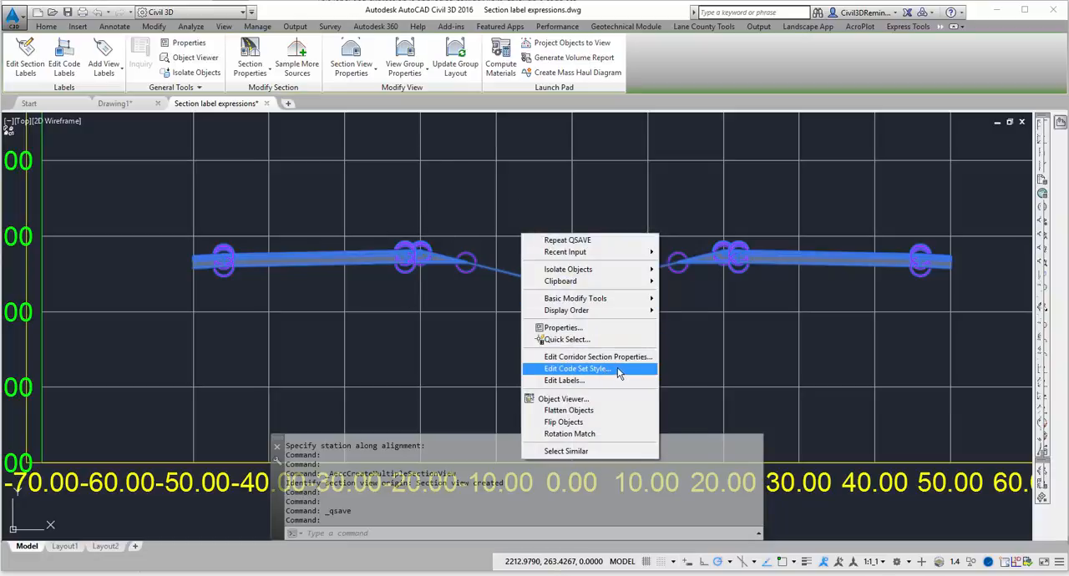
{"action": "mouse_move", "coordinate": [610, 376]}
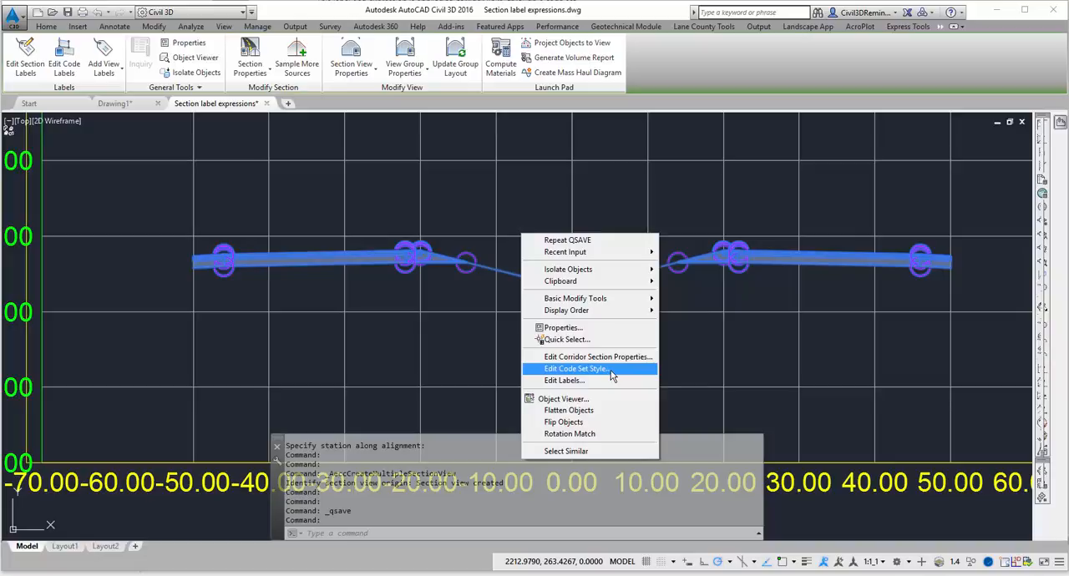
Step: Open the corridor section's code set style and expand the Shape codes group
{"action": "left_click", "coordinate": [577, 368]}
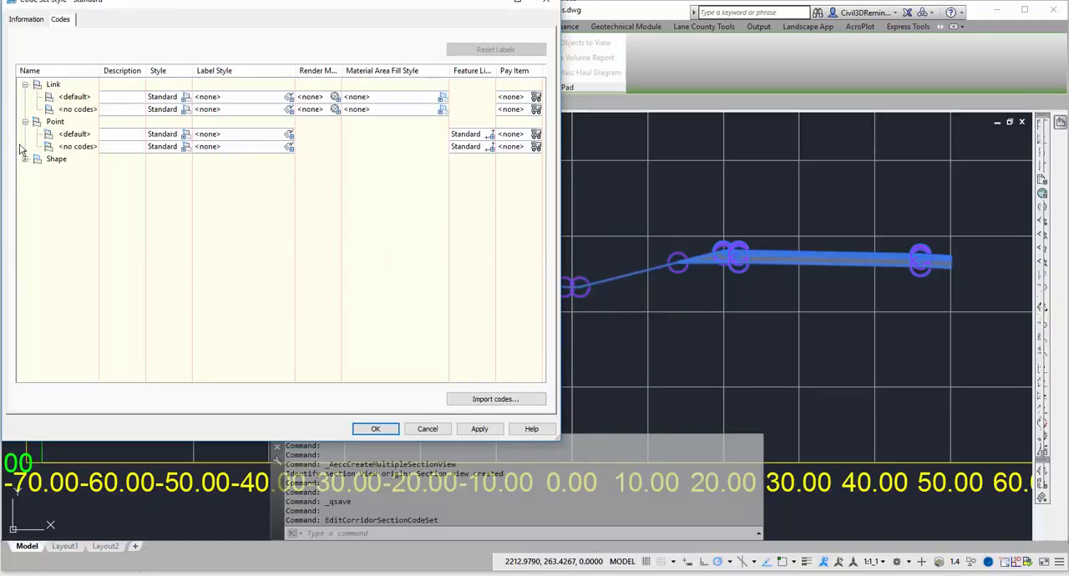
{"action": "left_click", "coordinate": [26, 159]}
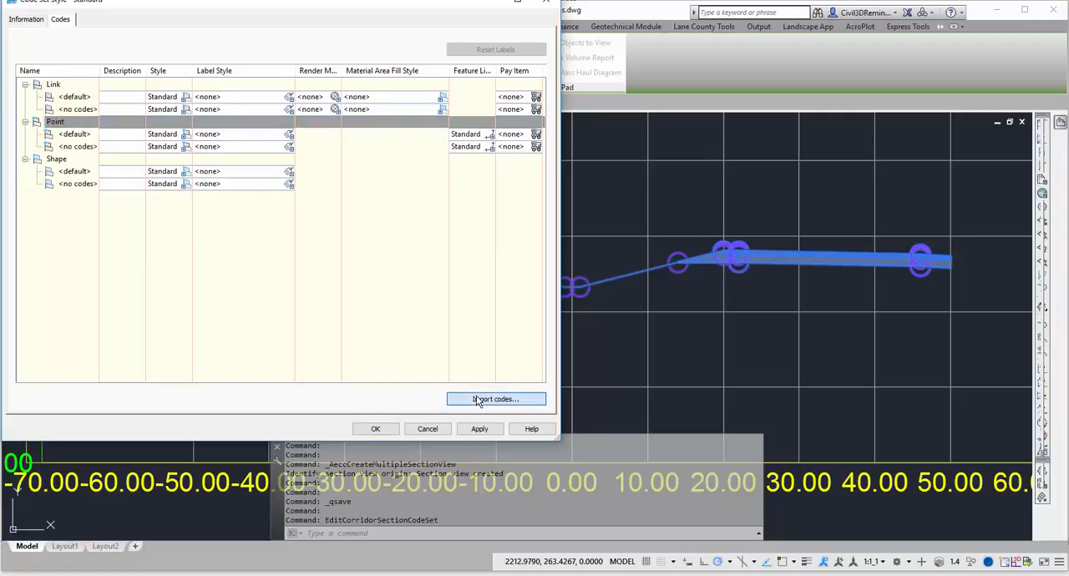
{"action": "mouse_move", "coordinate": [622, 350]}
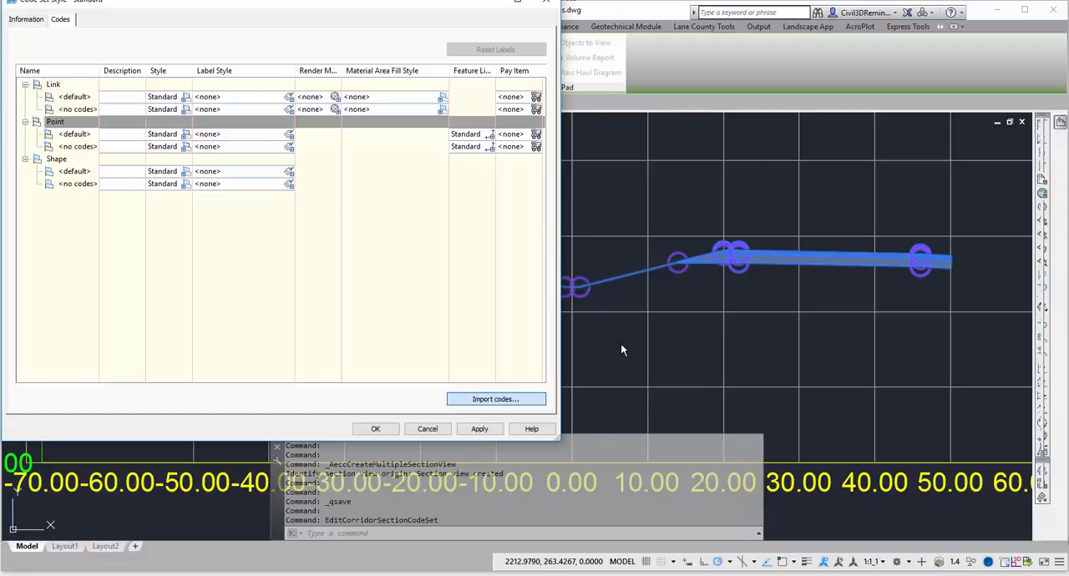
Step: Import link and shape codes such as Pave1, Base and SubBase from the corridor
{"action": "left_click", "coordinate": [375, 428]}
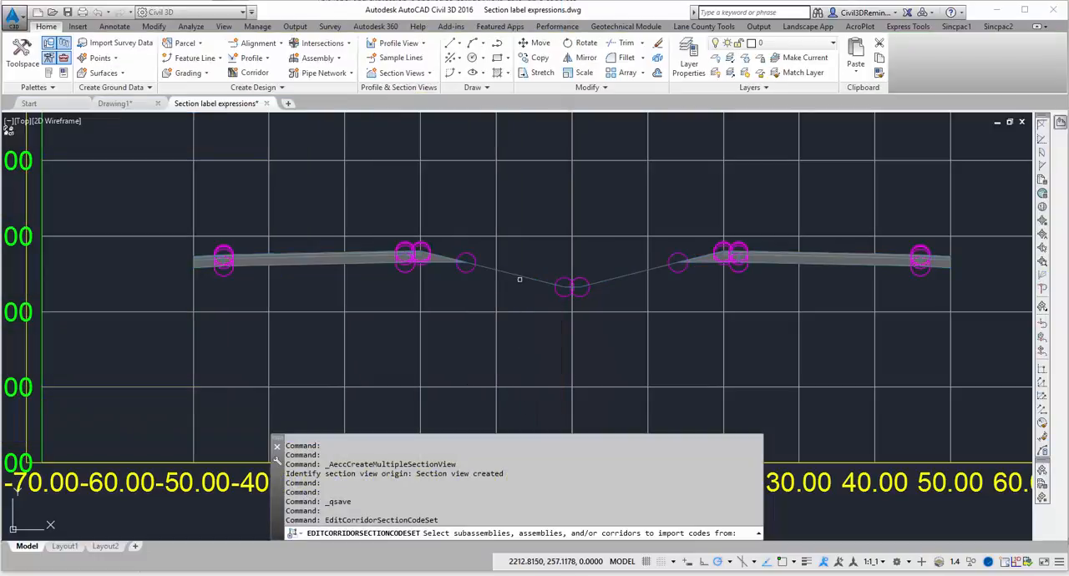
{"action": "mouse_move", "coordinate": [523, 427]}
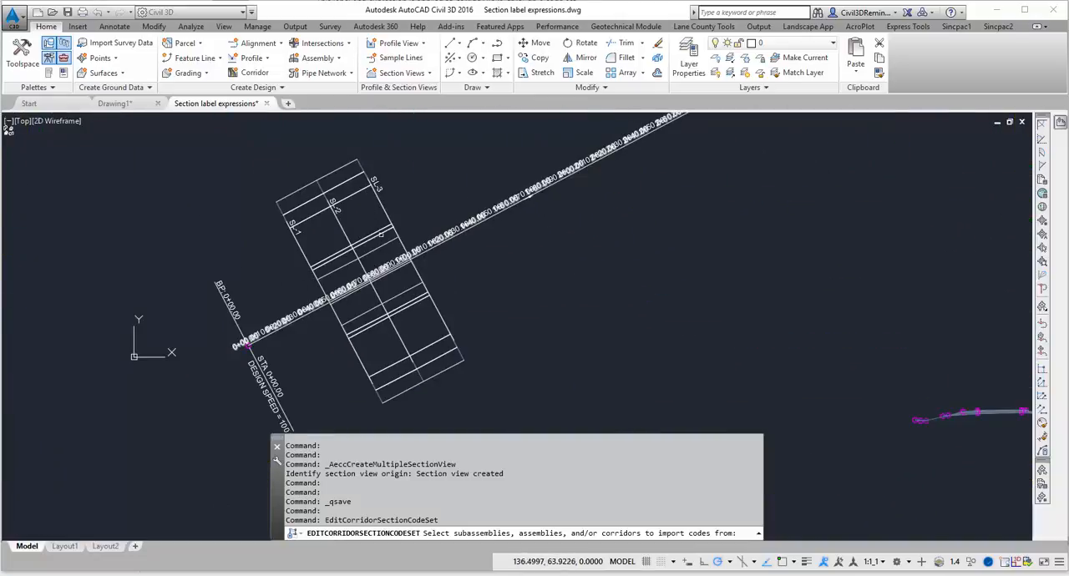
{"action": "left_click", "coordinate": [368, 259]}
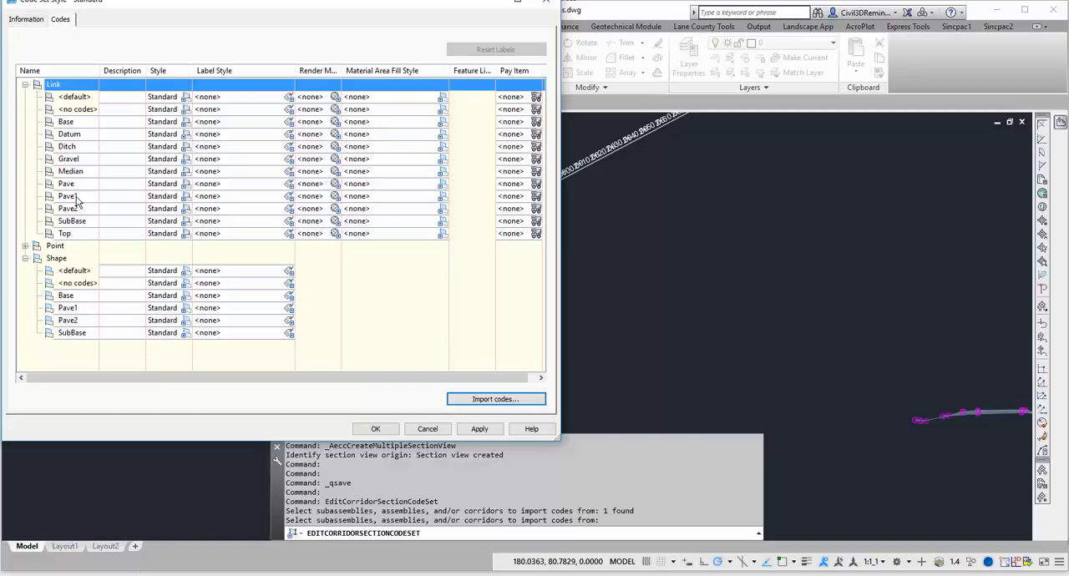
Step: Assign the Standard label style to the Pave link code and close the dialog
{"action": "left_click", "coordinate": [67, 184]}
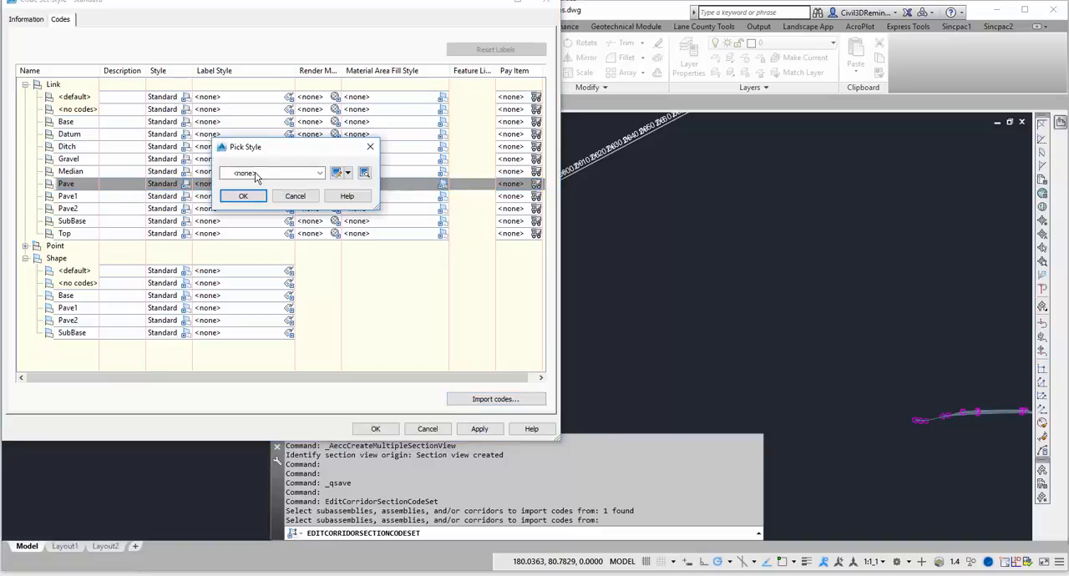
{"action": "left_click", "coordinate": [243, 195]}
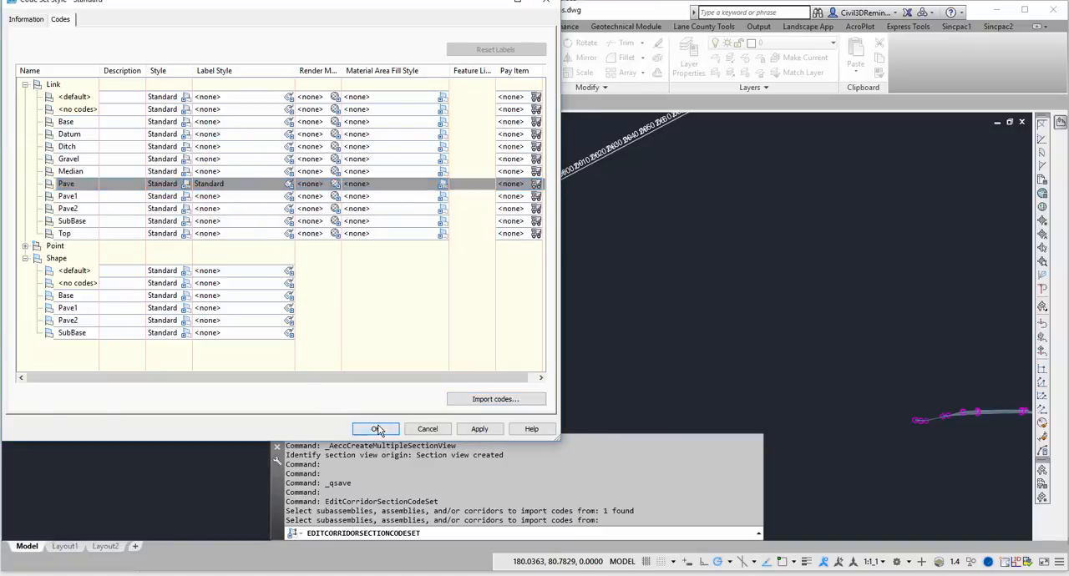
{"action": "left_click", "coordinate": [375, 428]}
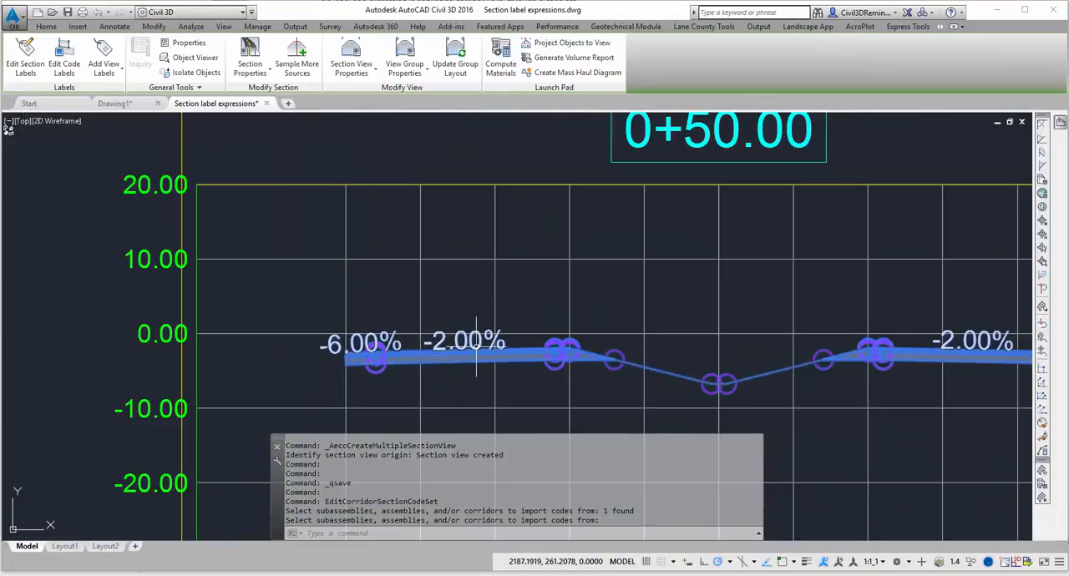
{"action": "mouse_move", "coordinate": [762, 357]}
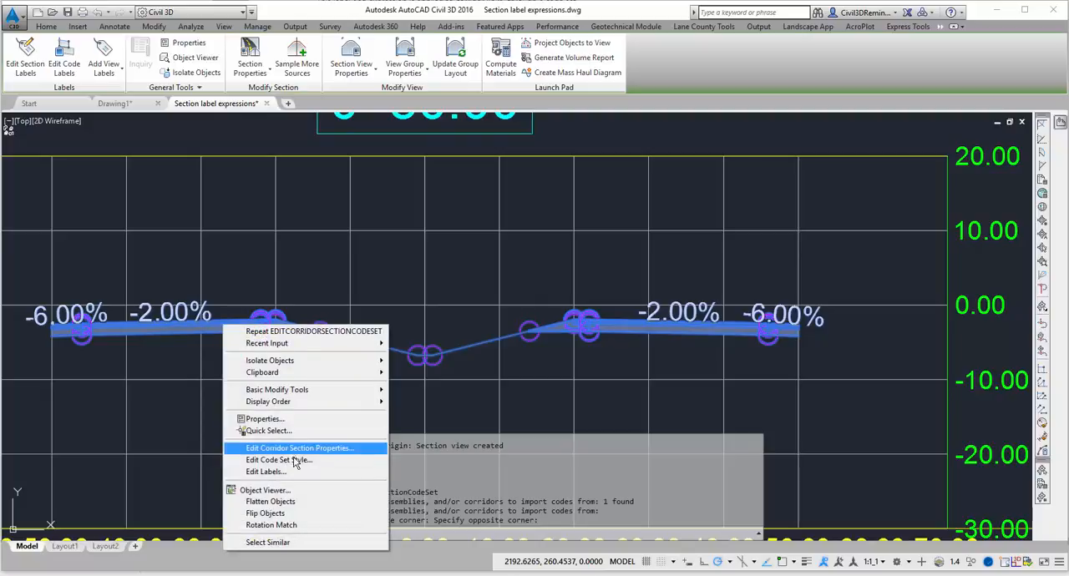
Step: Give the Top link code the Standard label style, adding 25.00% ditch slope labels
{"action": "left_click", "coordinate": [278, 460]}
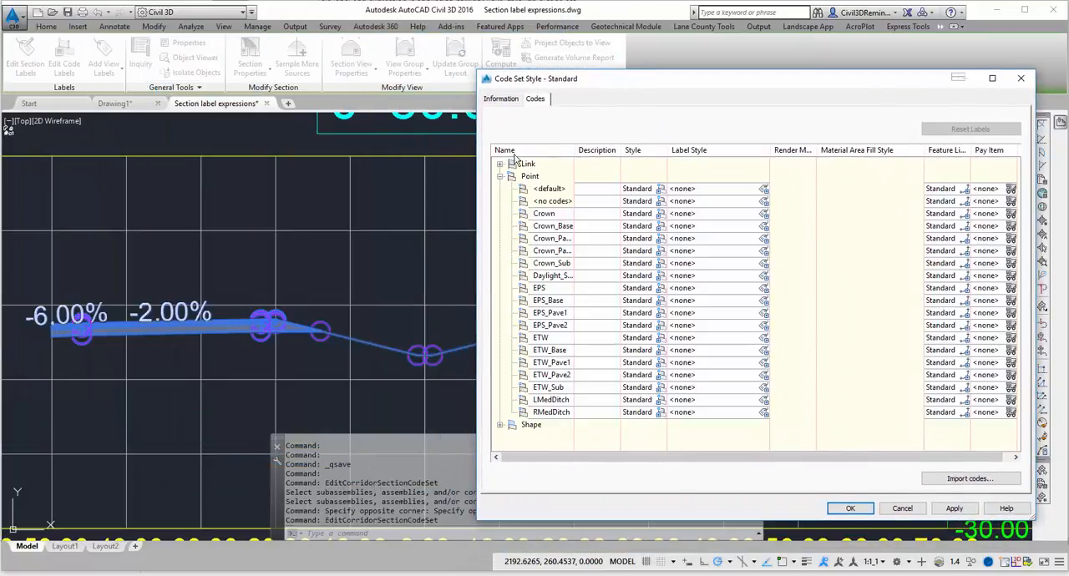
{"action": "left_click", "coordinate": [499, 164]}
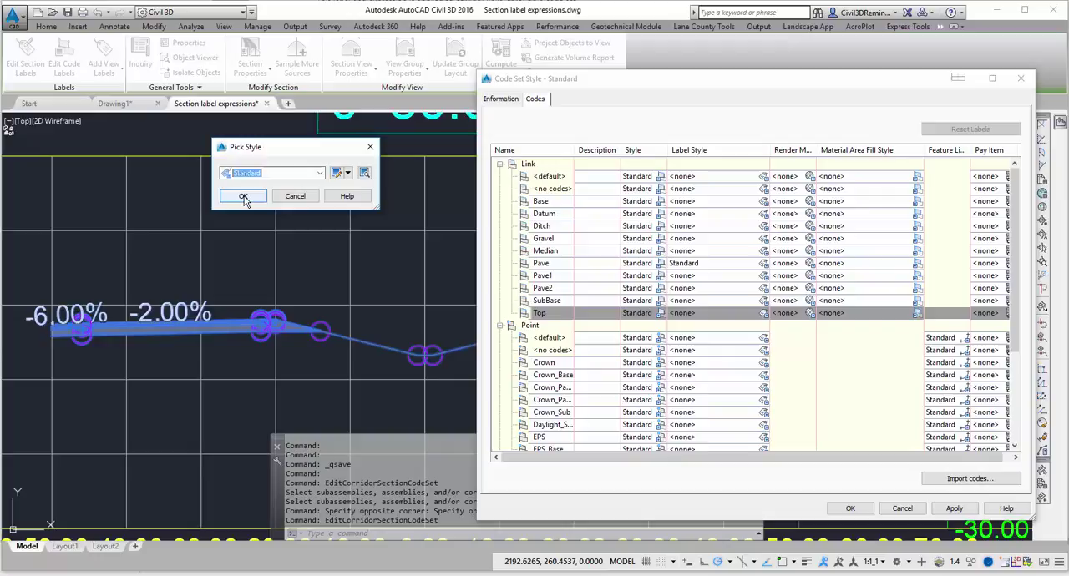
{"action": "left_click", "coordinate": [244, 195]}
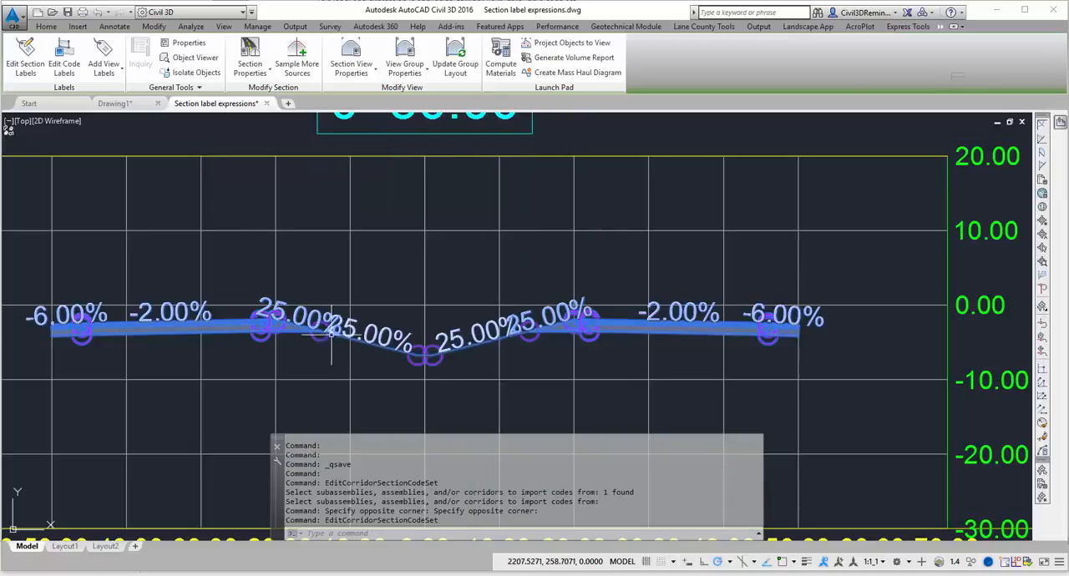
{"action": "mouse_move", "coordinate": [217, 320]}
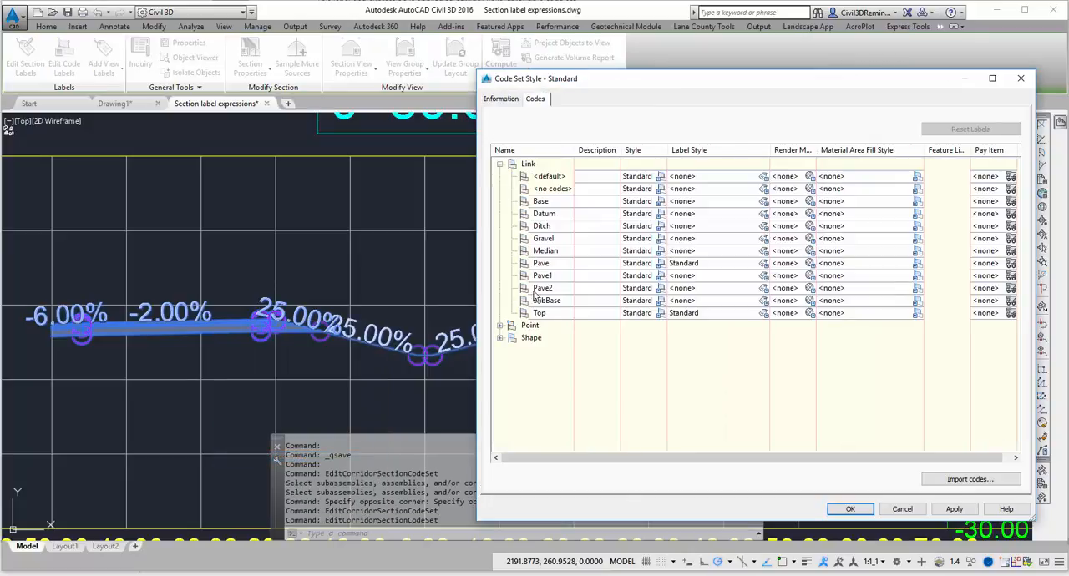
Step: Set Top links' label style to <none>, Ditch links' to Standard, and apply
{"action": "left_click", "coordinate": [540, 263]}
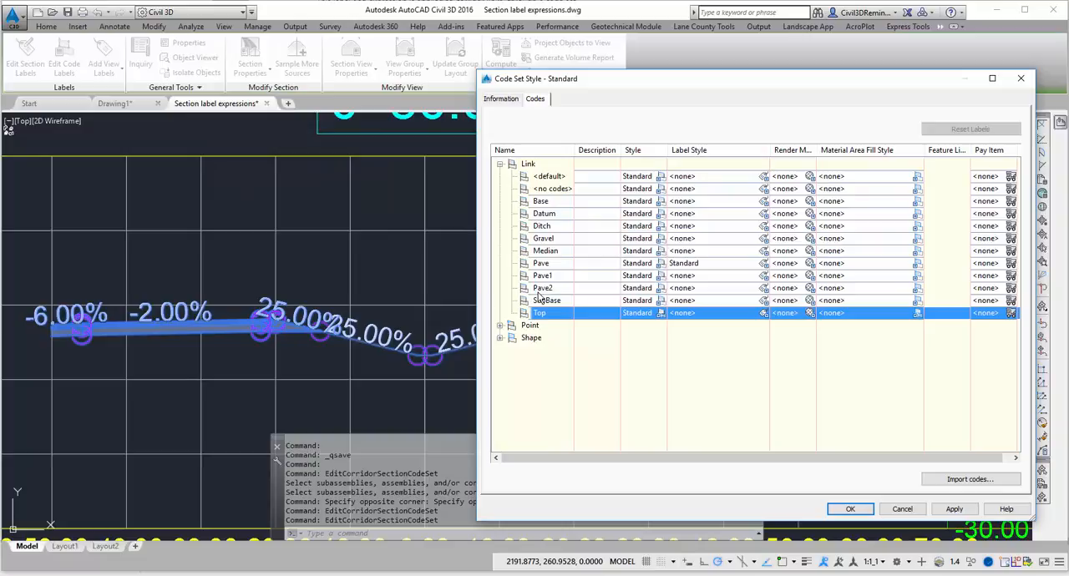
{"action": "mouse_move", "coordinate": [557, 227]}
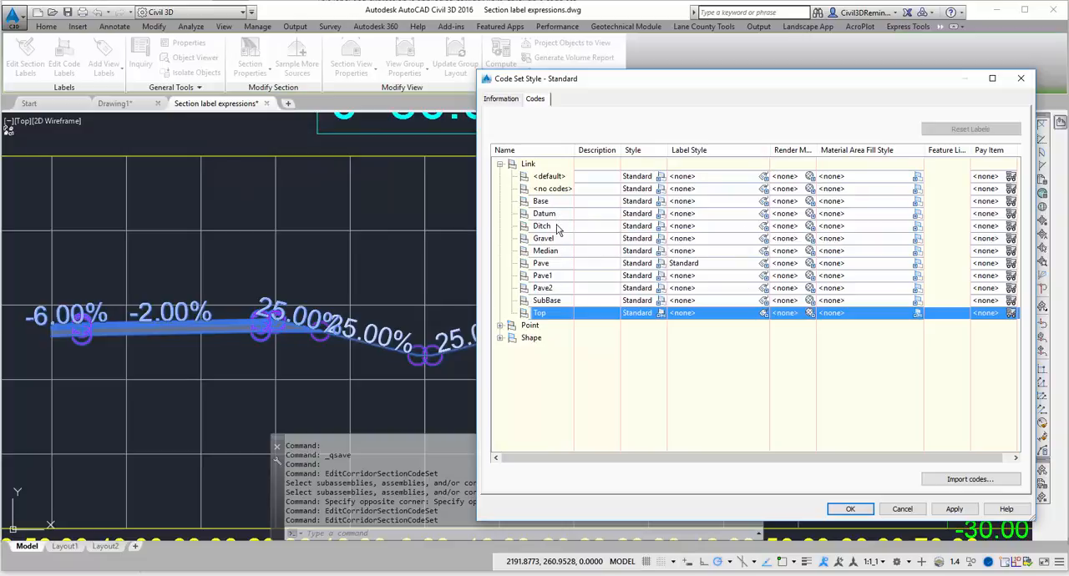
{"action": "left_click", "coordinate": [542, 226]}
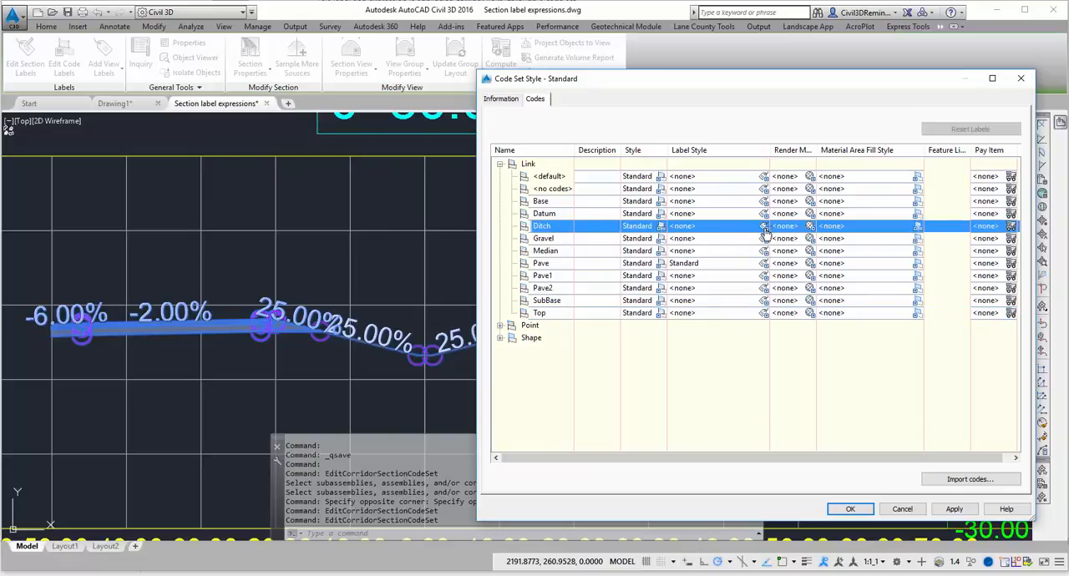
{"action": "left_click", "coordinate": [783, 225]}
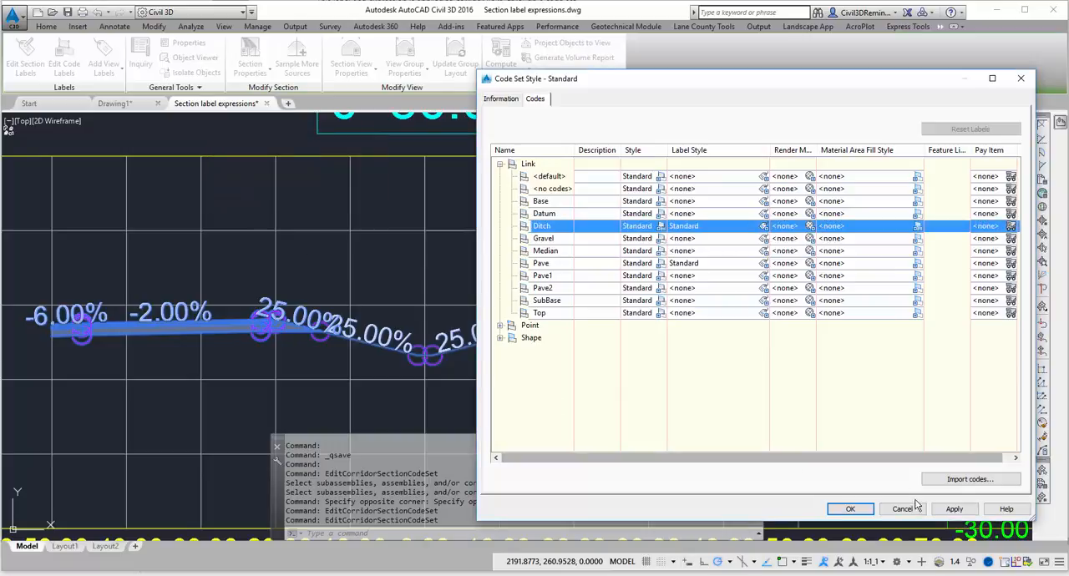
{"action": "left_click", "coordinate": [954, 509]}
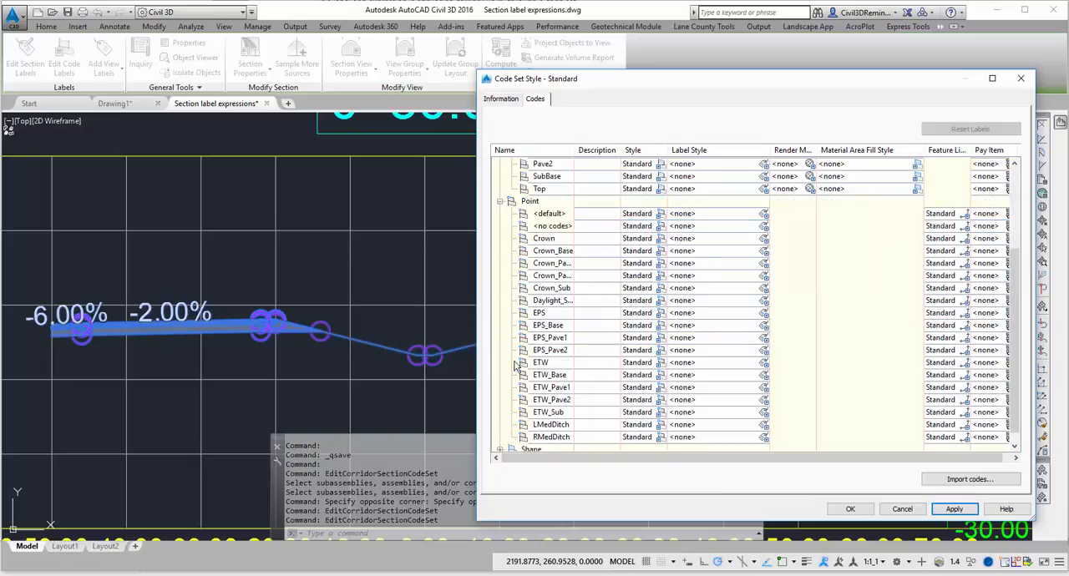
Step: Assign the Standard label style to the EPS point code, showing 20.000,-2.003 offset-elevation
{"action": "left_click", "coordinate": [544, 238]}
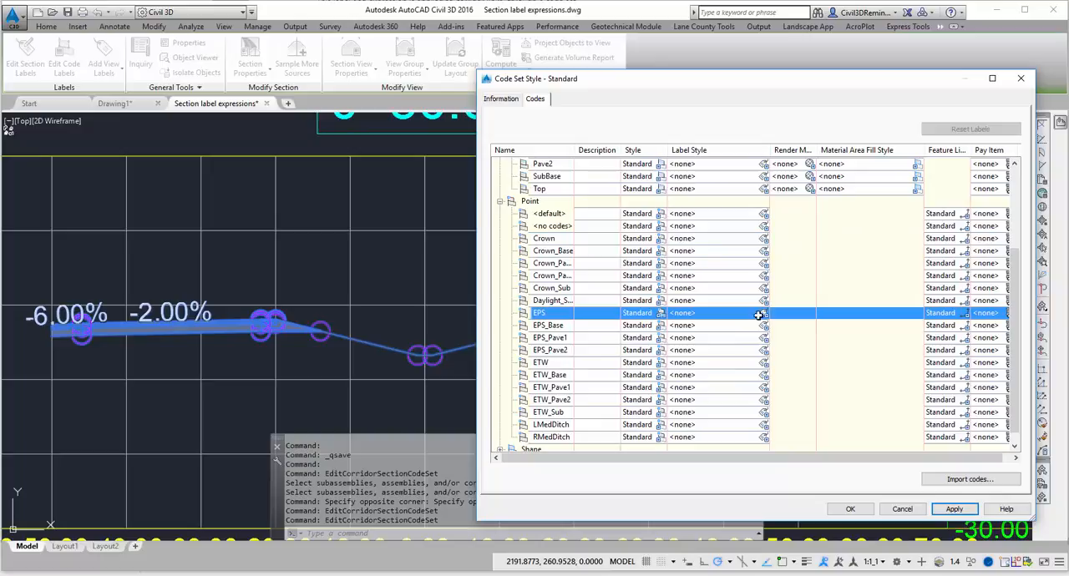
{"action": "left_click", "coordinate": [761, 312]}
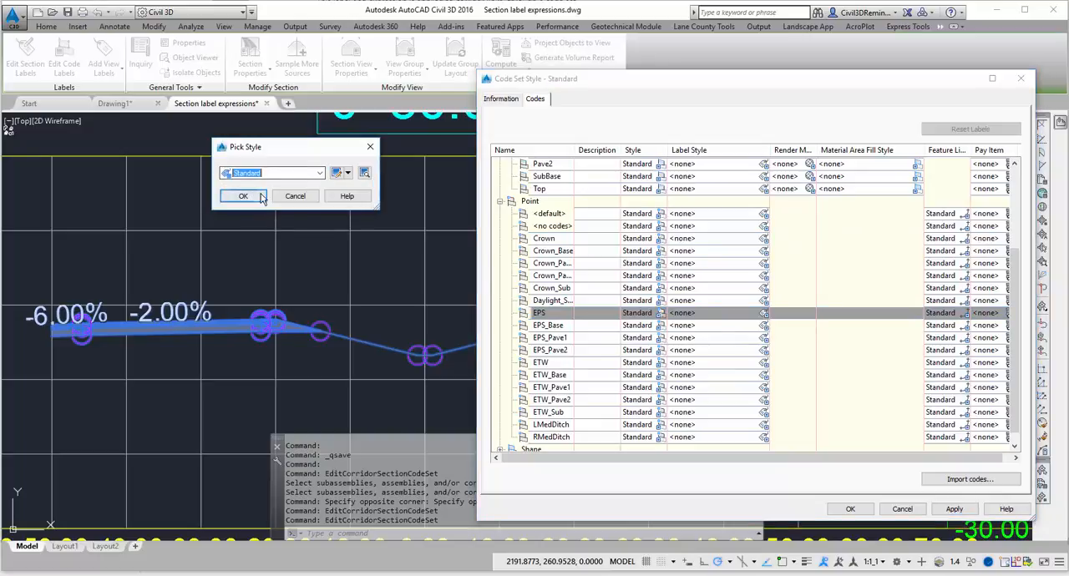
{"action": "left_click", "coordinate": [243, 195]}
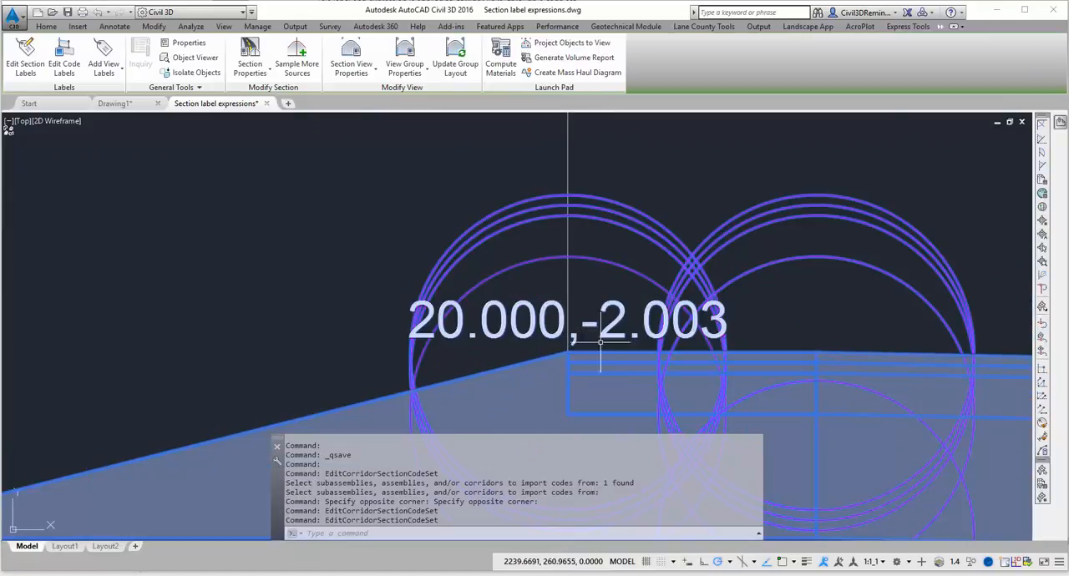
{"action": "scroll", "scroll_direction": "down", "scroll_amount": 3}
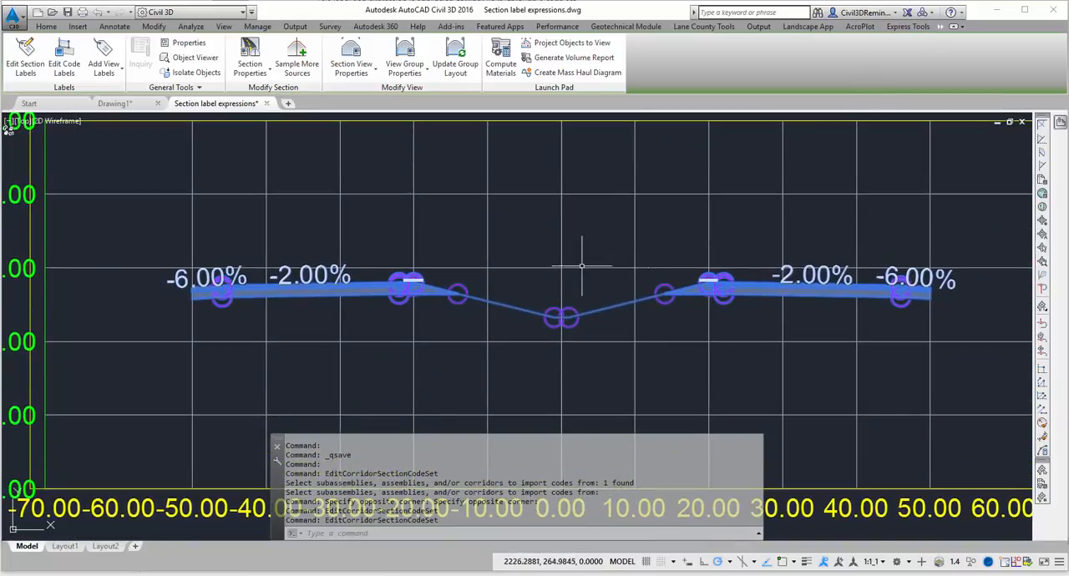
{"action": "mouse_move", "coordinate": [563, 253]}
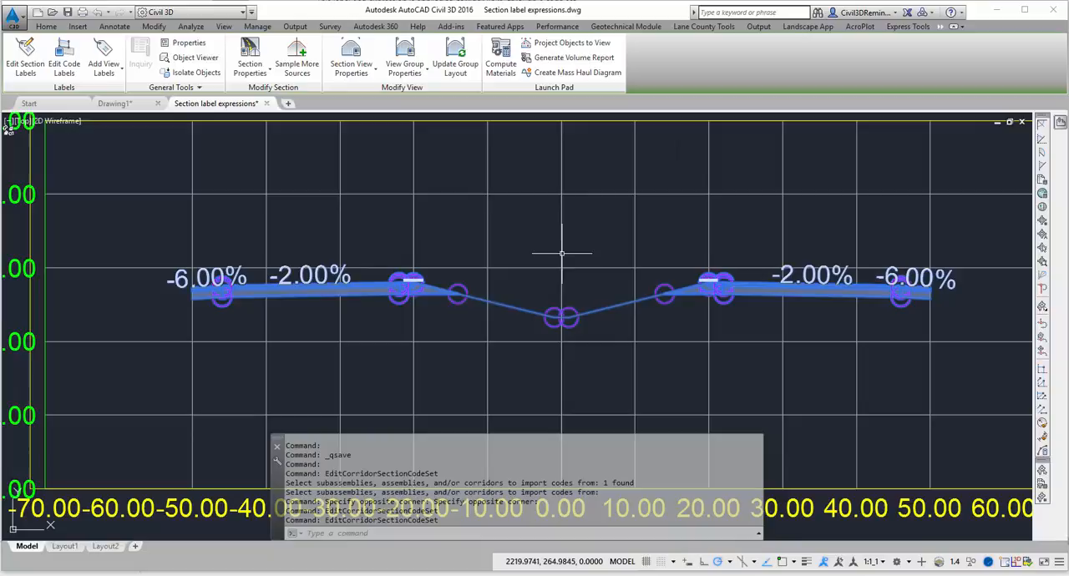
{"action": "mouse_move", "coordinate": [877, 153]}
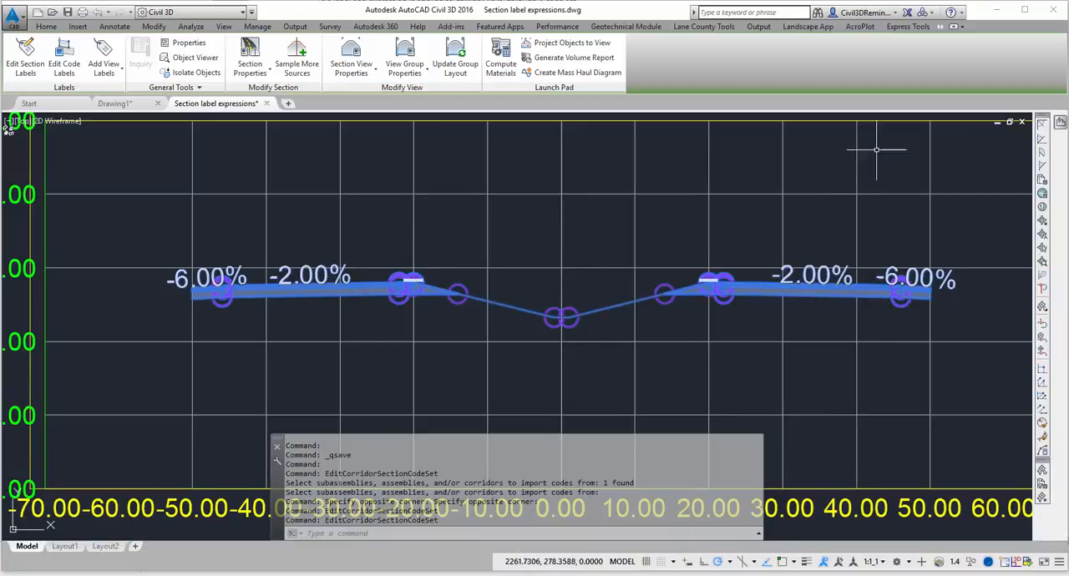